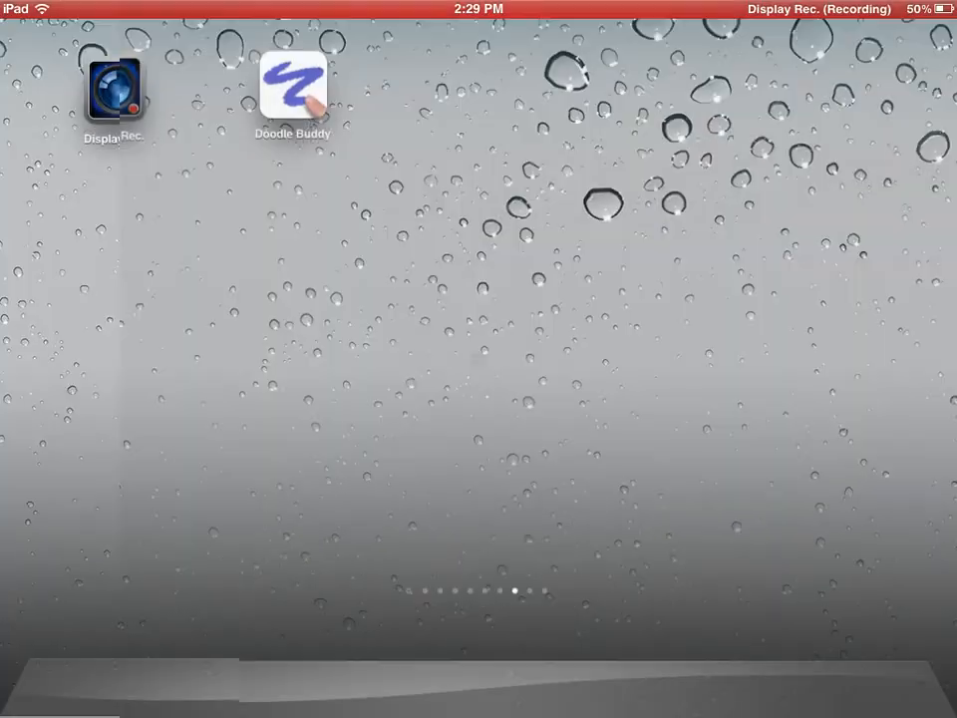
Launch Doodle Buddy from the iPad home screen to show the orange notes
left_click(292, 90)
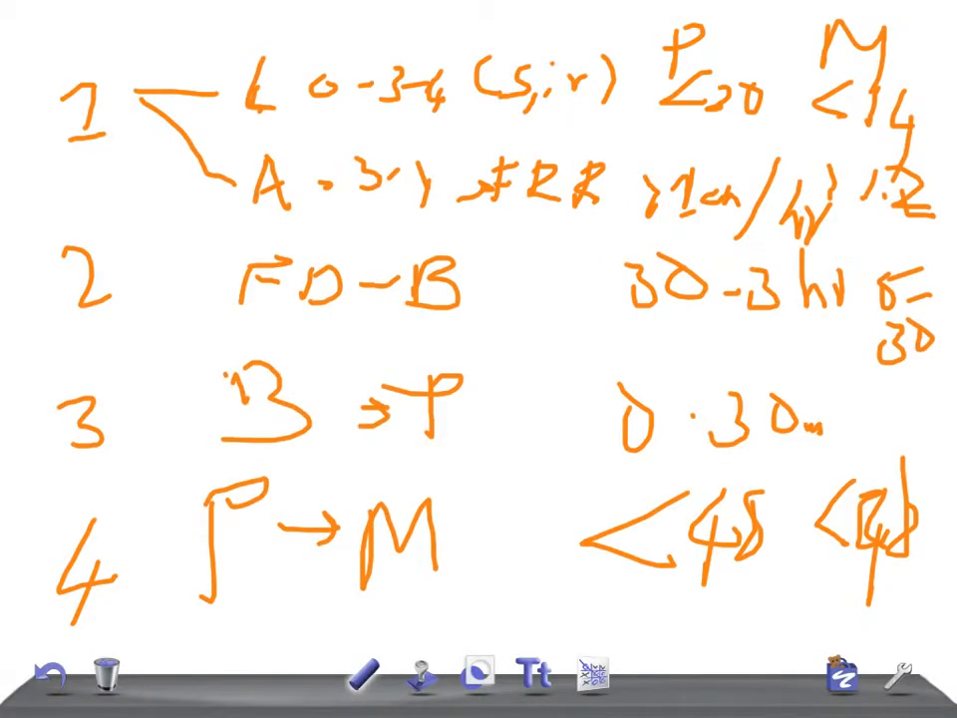
Clear the orange notes, write 'Hello' in red, and request clearing it
left_click(362, 675)
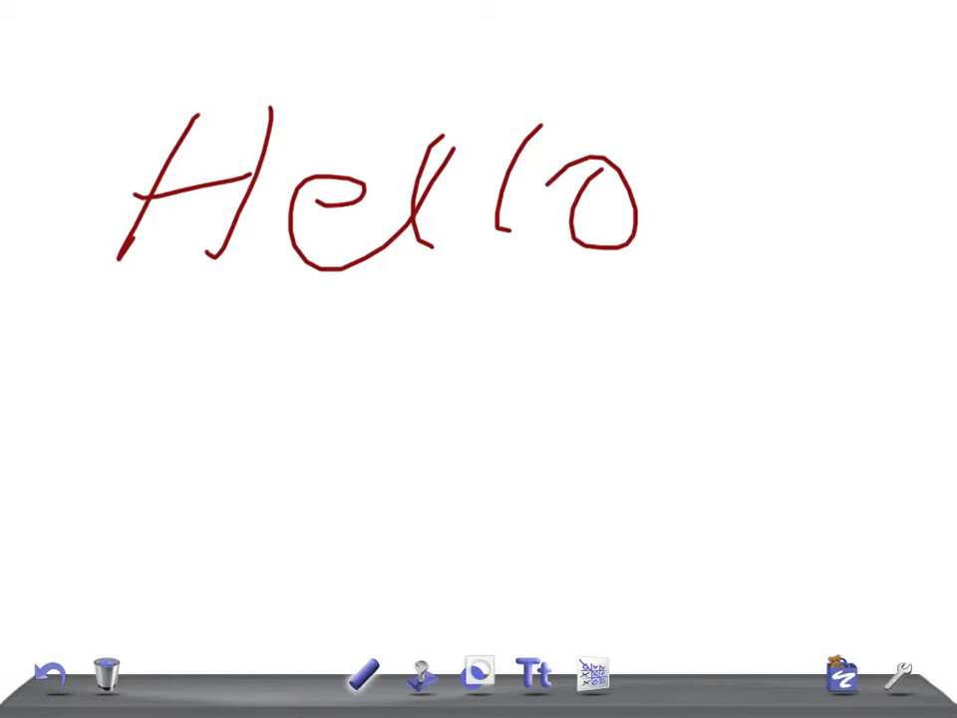
left_click(106, 673)
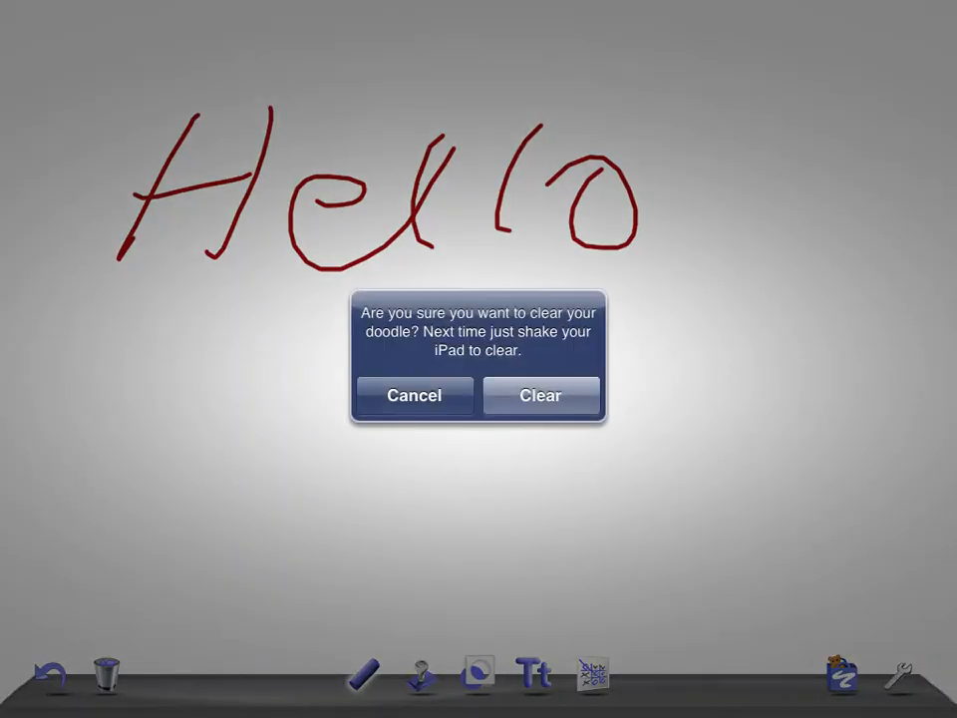
Confirm clearing 'Hello', write 'SCA' in red, and request clearing again
left_click(540, 394)
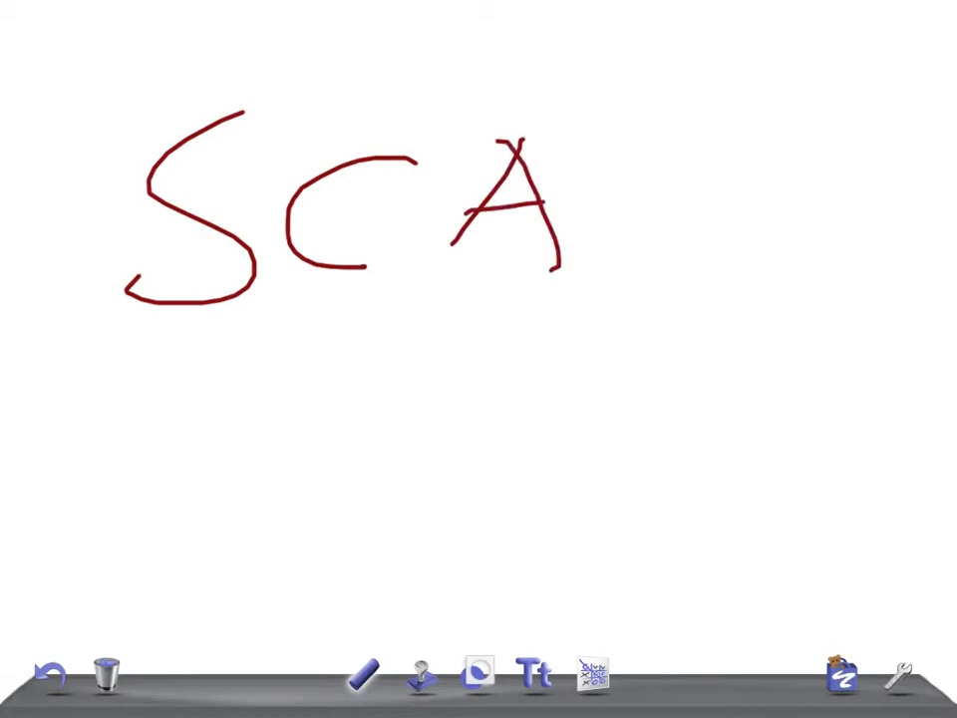
left_click(104, 673)
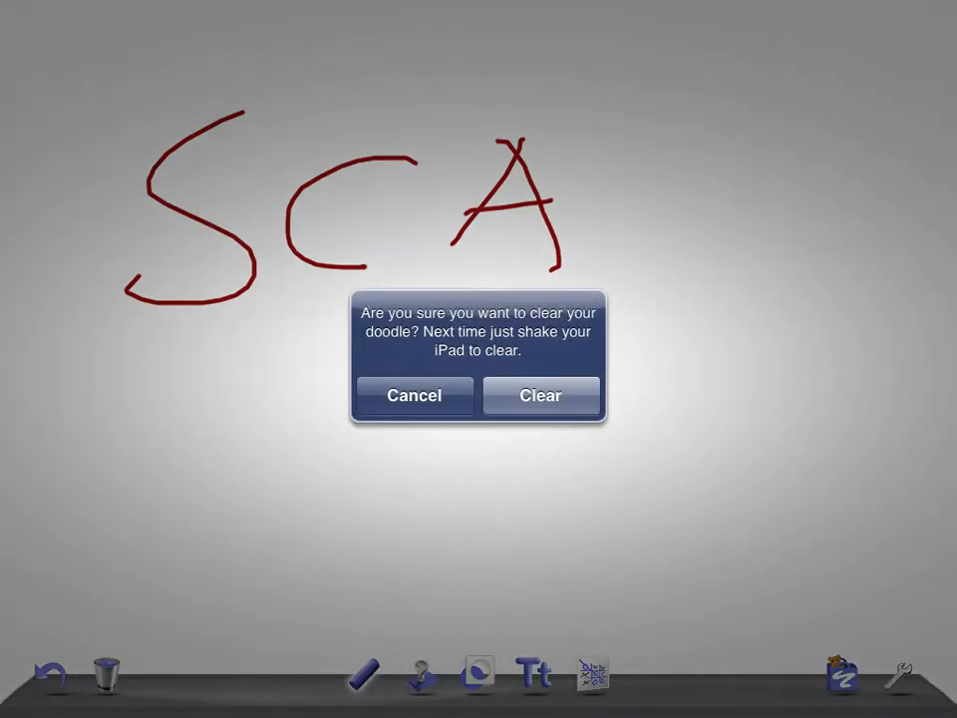
Confirm the clear and handwrite '1) Black', '2) Retics' and '3) ACS' in red
left_click(540, 395)
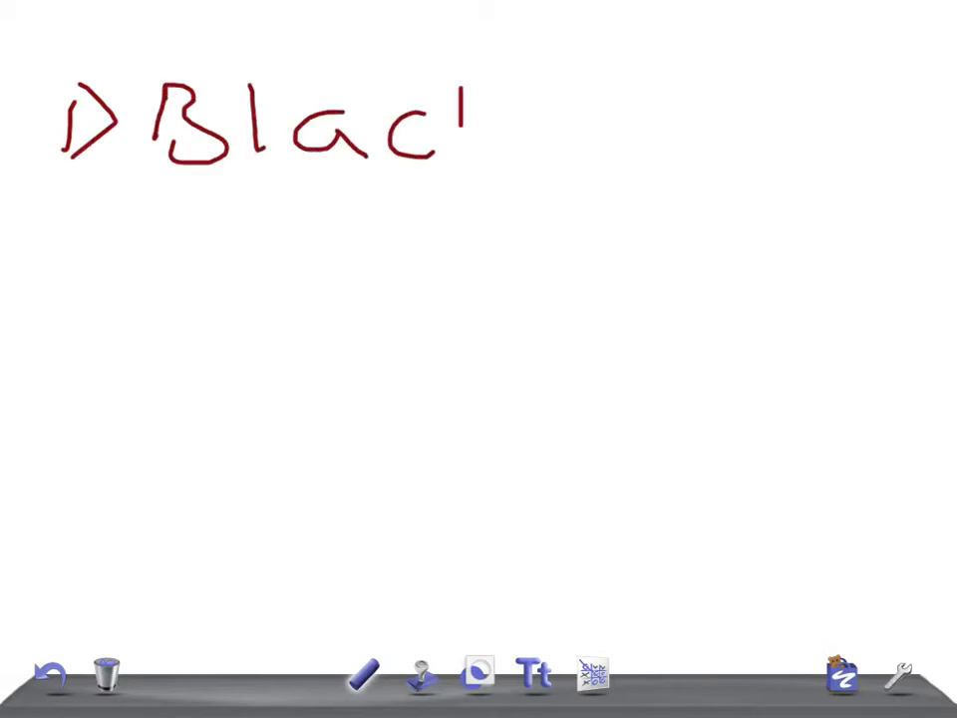
left_click_drag(463, 94, 488, 175)
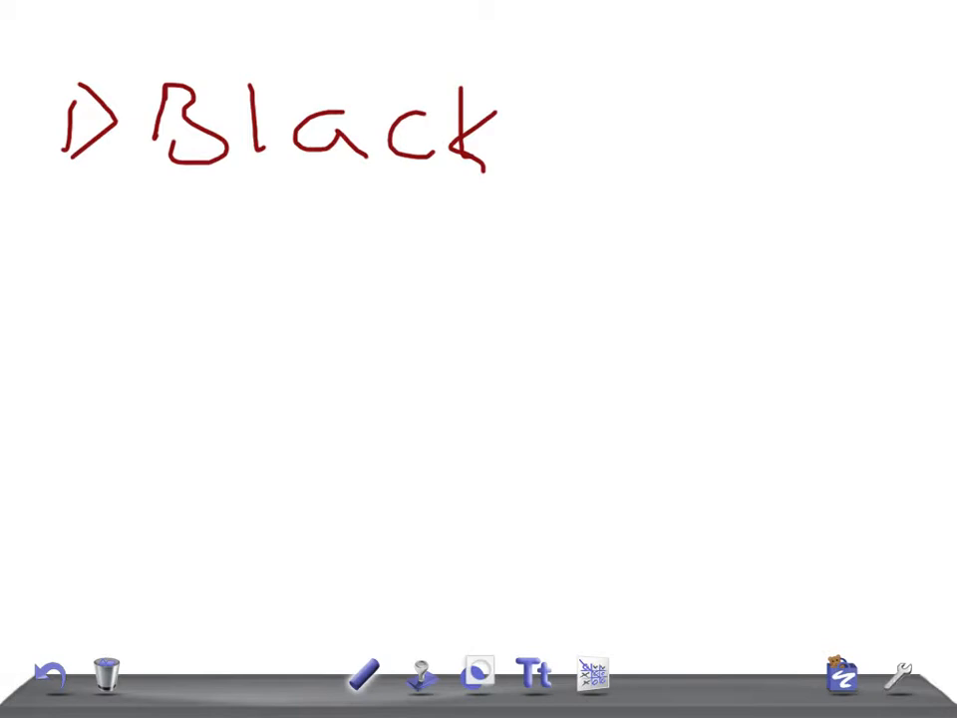
left_click_drag(94, 230, 74, 299)
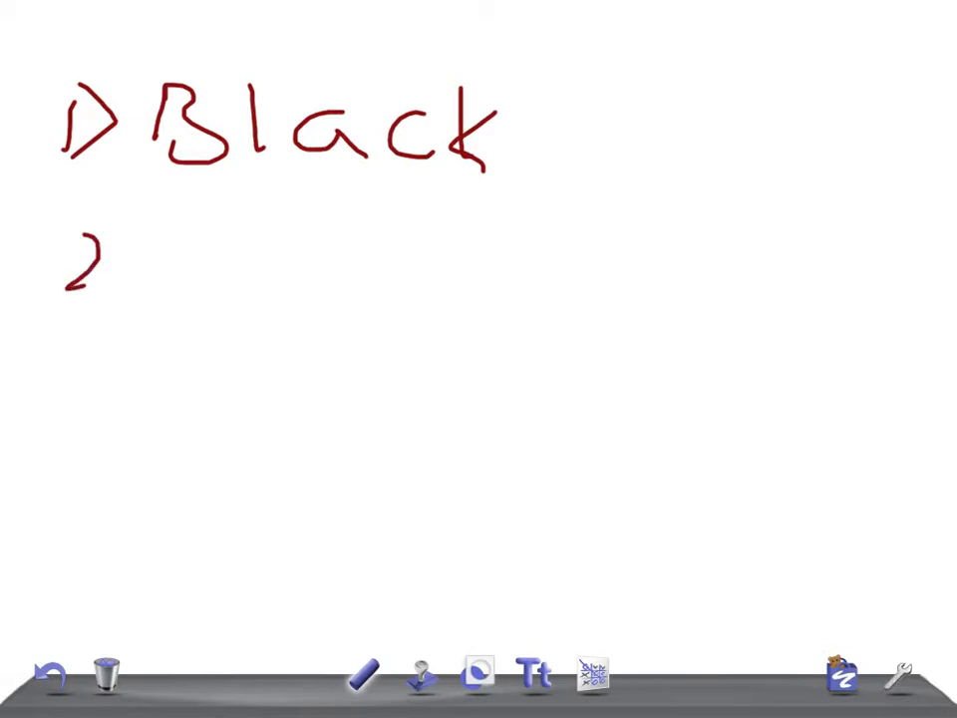
left_click_drag(90, 240, 81, 309)
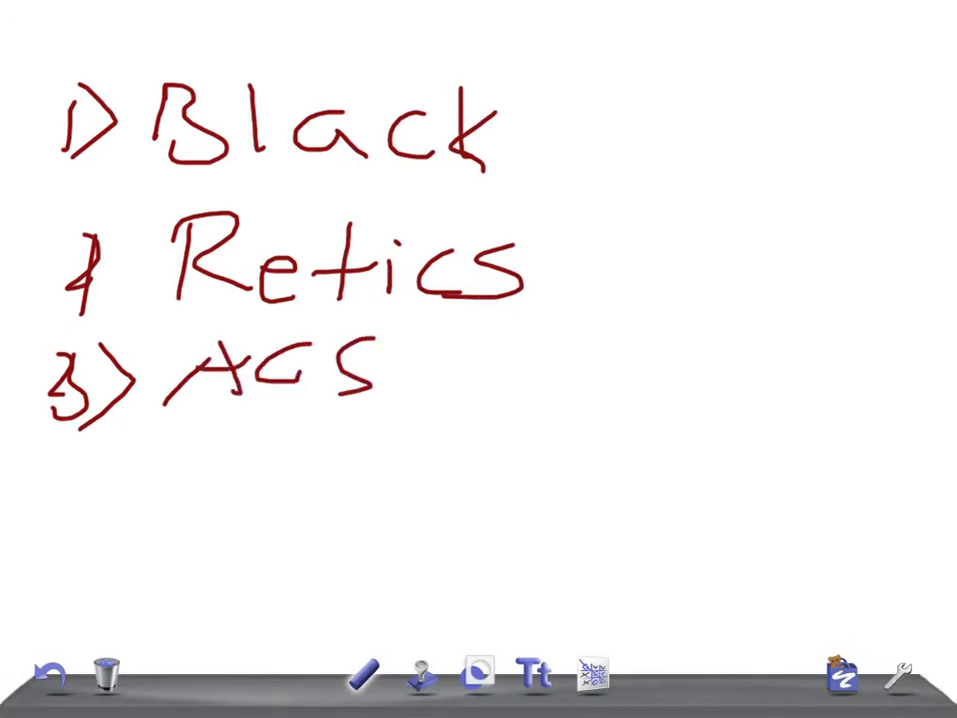
Handwrite '4 Aplastic Crisis' in red beneath item 3
type("4 Aplastir")
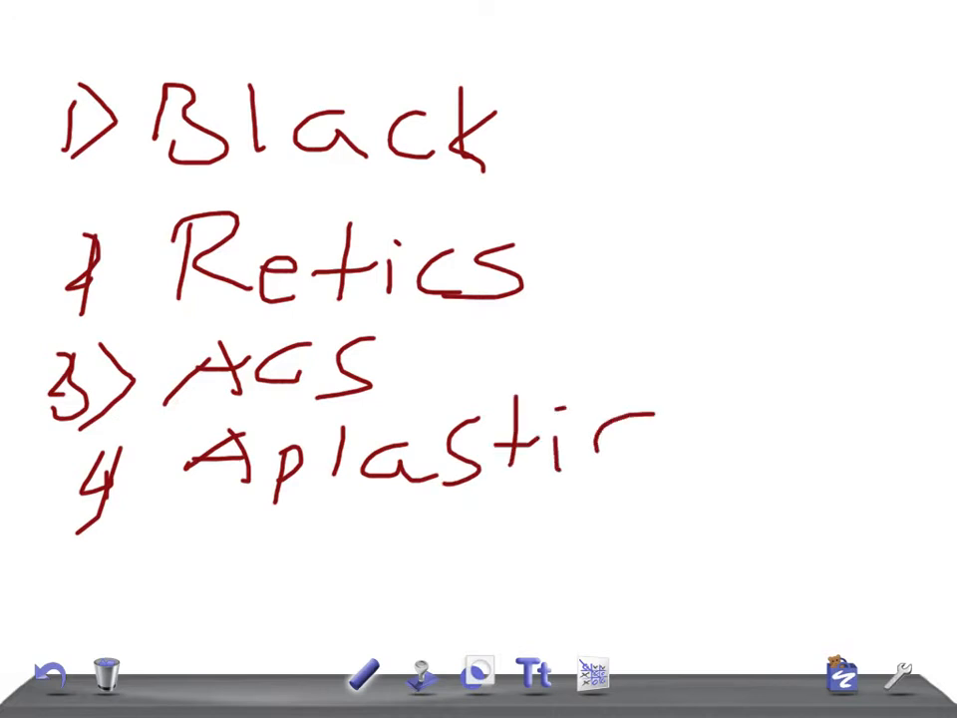
left_click_drag(628, 448, 877, 429)
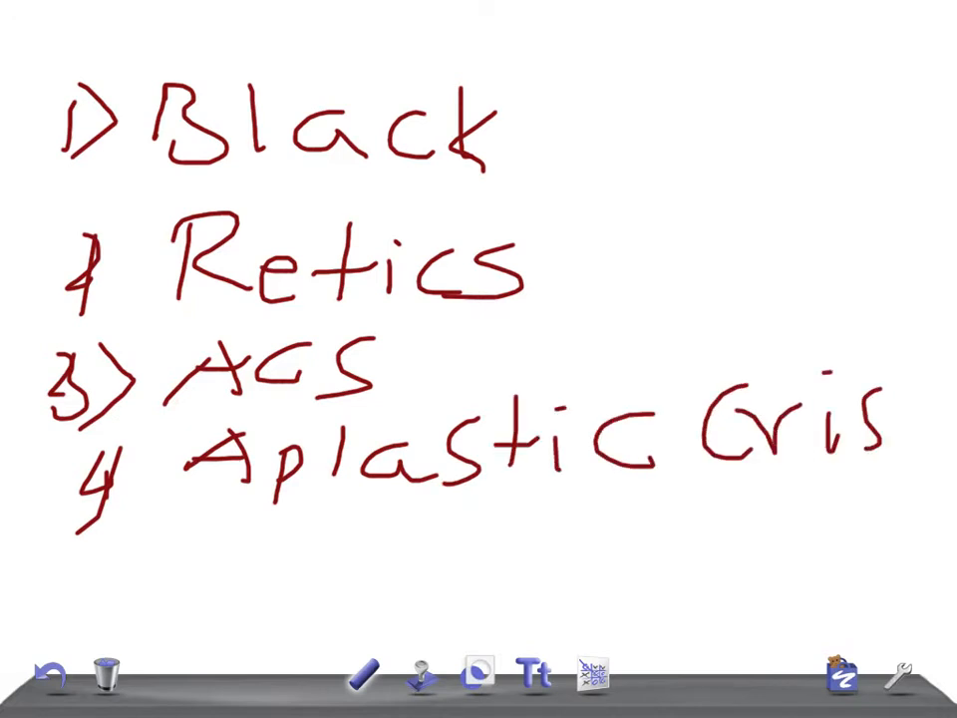
left_click_drag(867, 409, 897, 468)
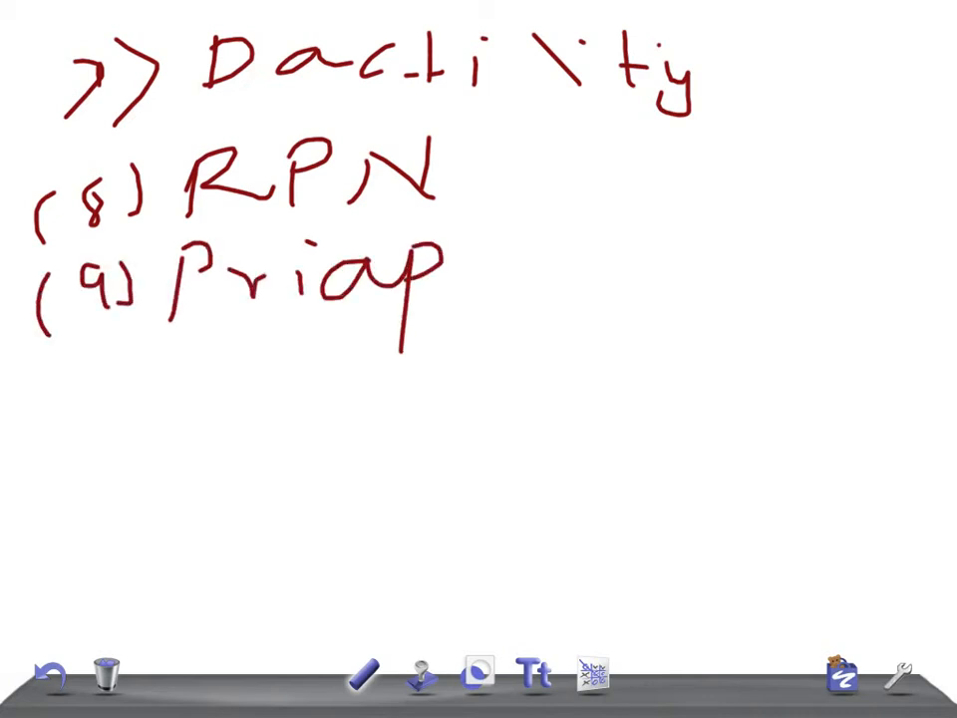
Finish 'Priapism', write '10) P.C', and begin numbering item 11 in red
left_click_drag(448, 269, 598, 269)
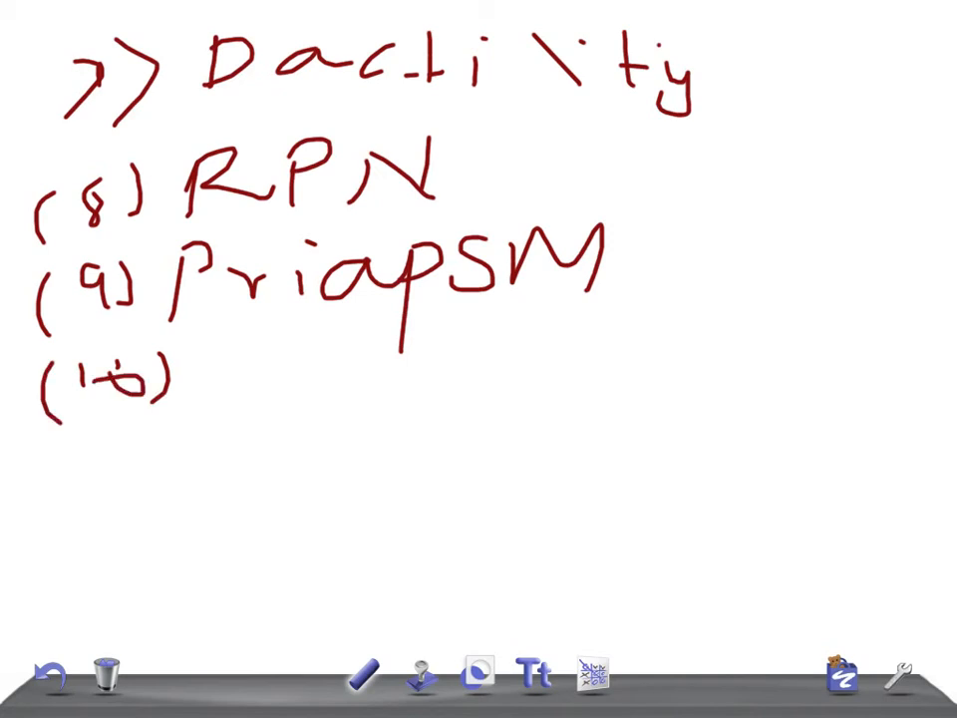
left_click_drag(199, 388, 339, 389)
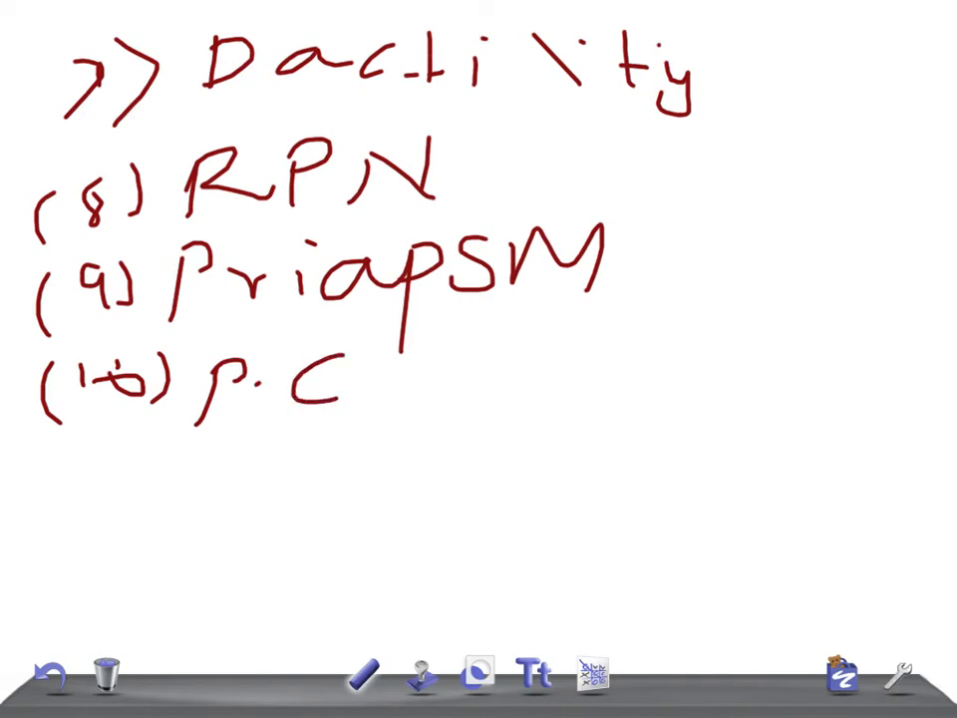
left_click_drag(75, 469, 94, 454)
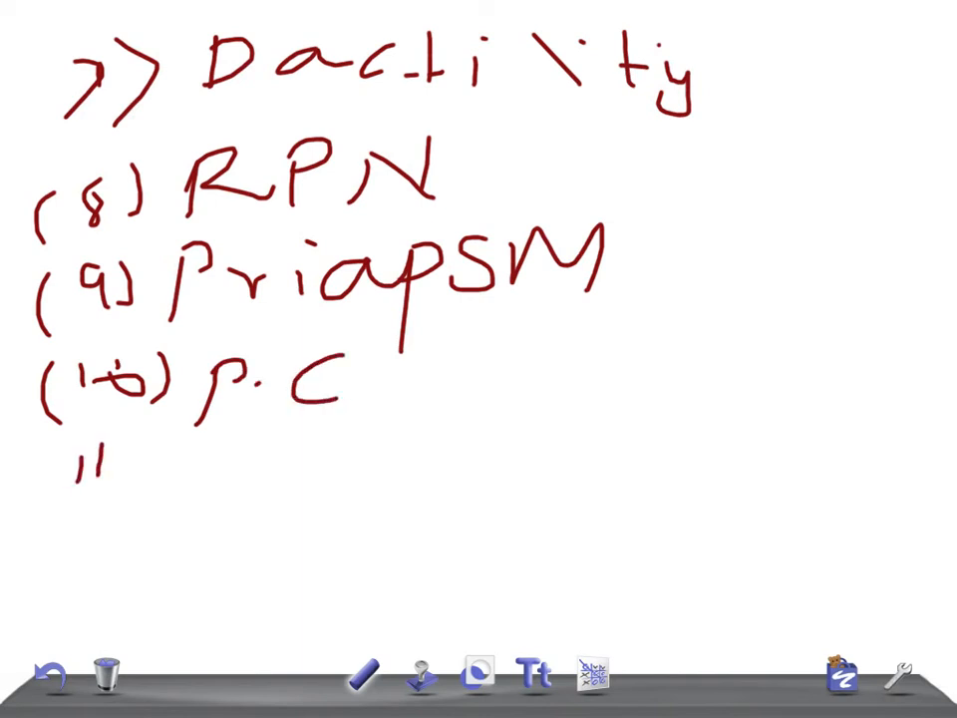